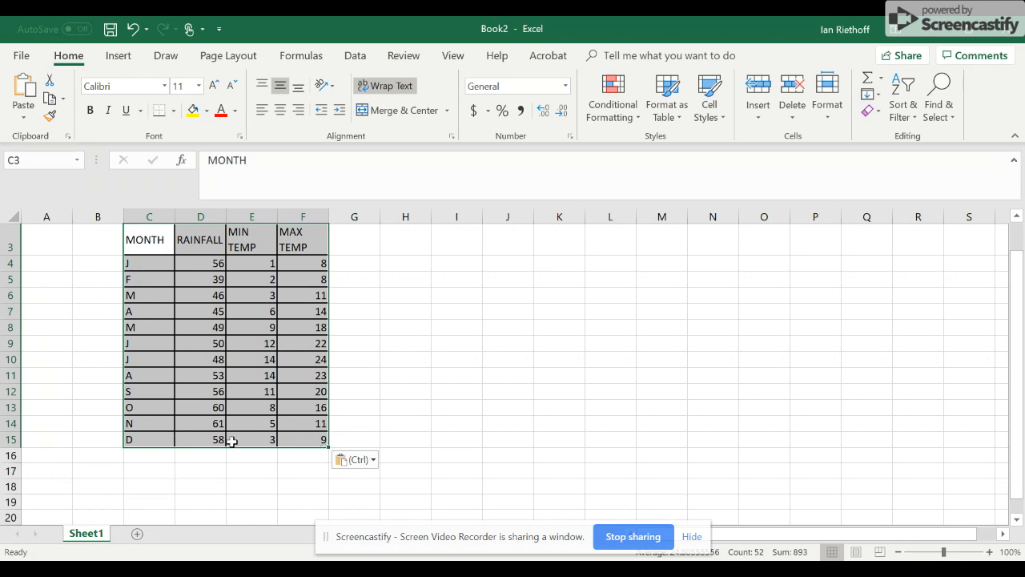
pyautogui.moveTo(145, 271)
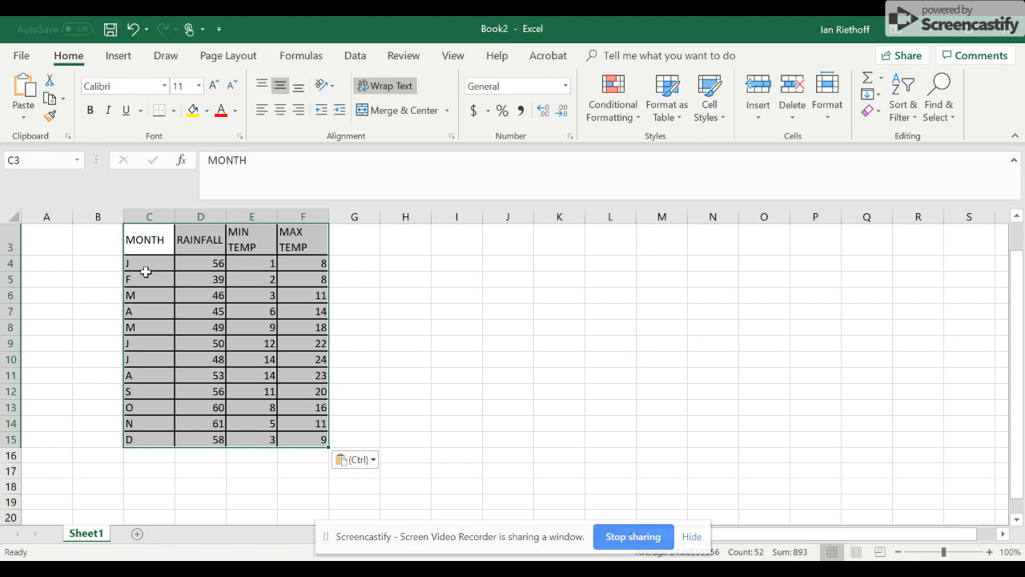
pyautogui.moveTo(202, 335)
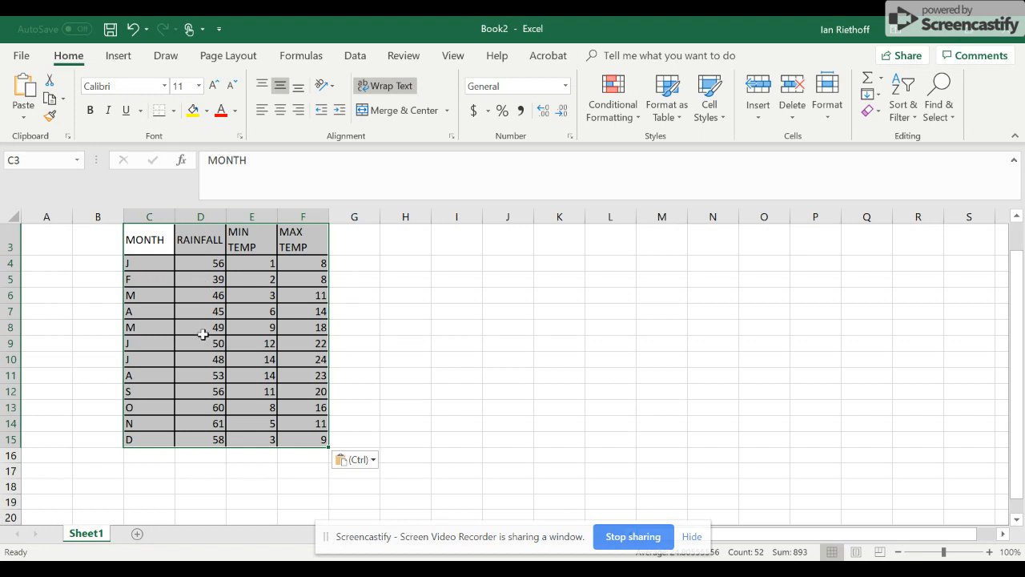
pyautogui.moveTo(247, 274)
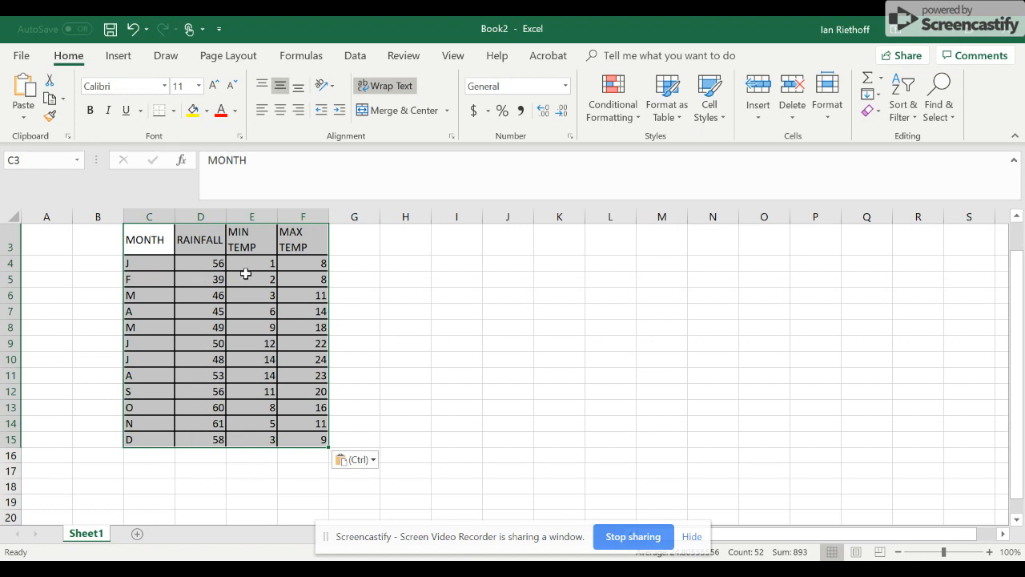
pyautogui.moveTo(296, 439)
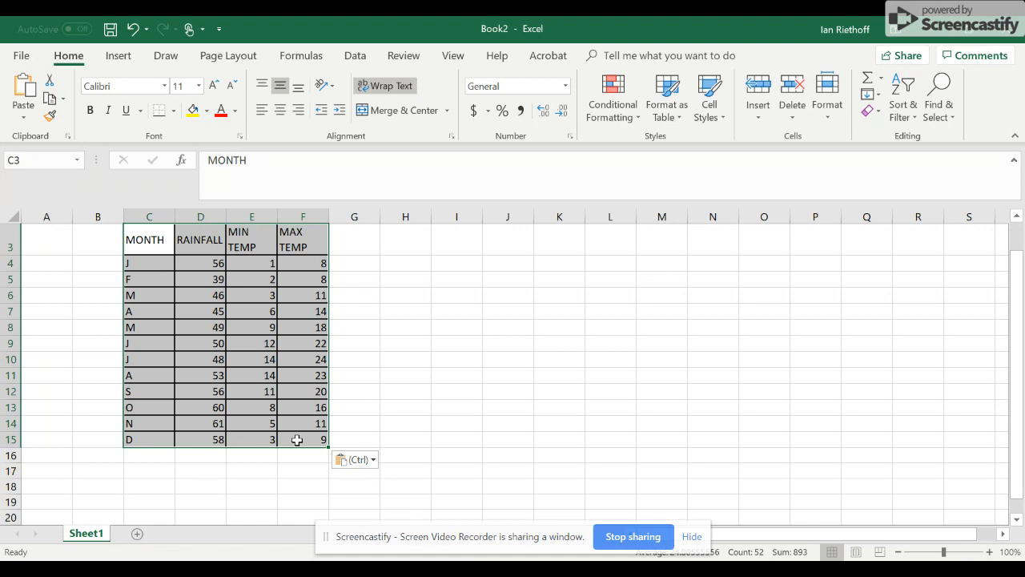
# Select the twelve-month climate table and go to the Insert chart commands.
pyautogui.click(355, 439)
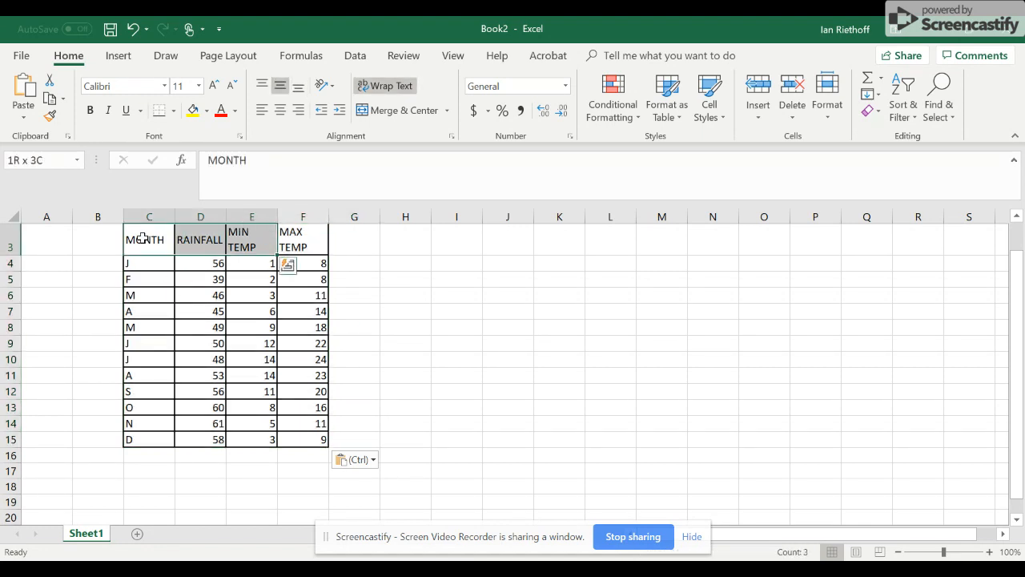
pyautogui.moveTo(149, 239); pyautogui.dragTo(303, 343)
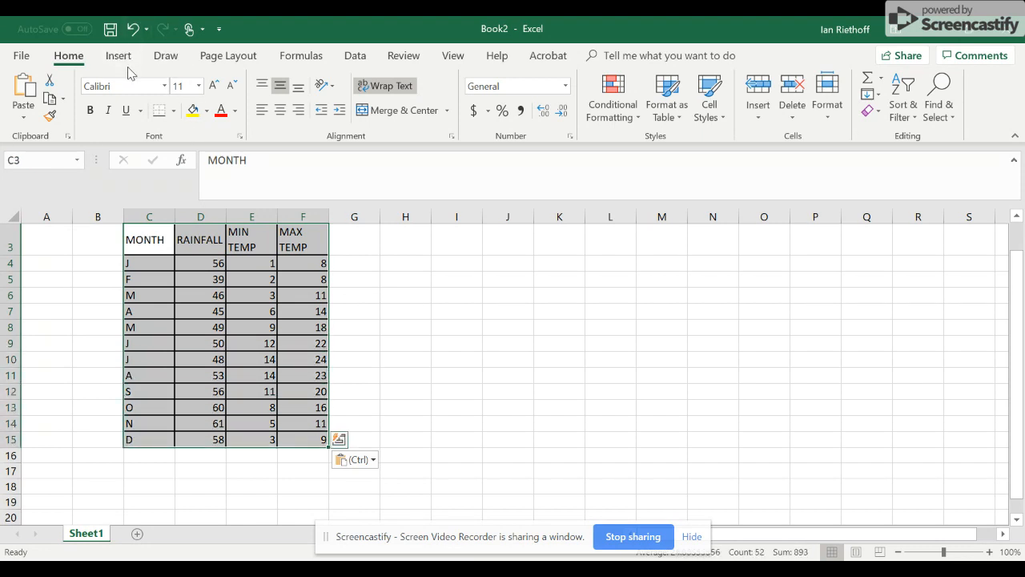
pyautogui.click(118, 56)
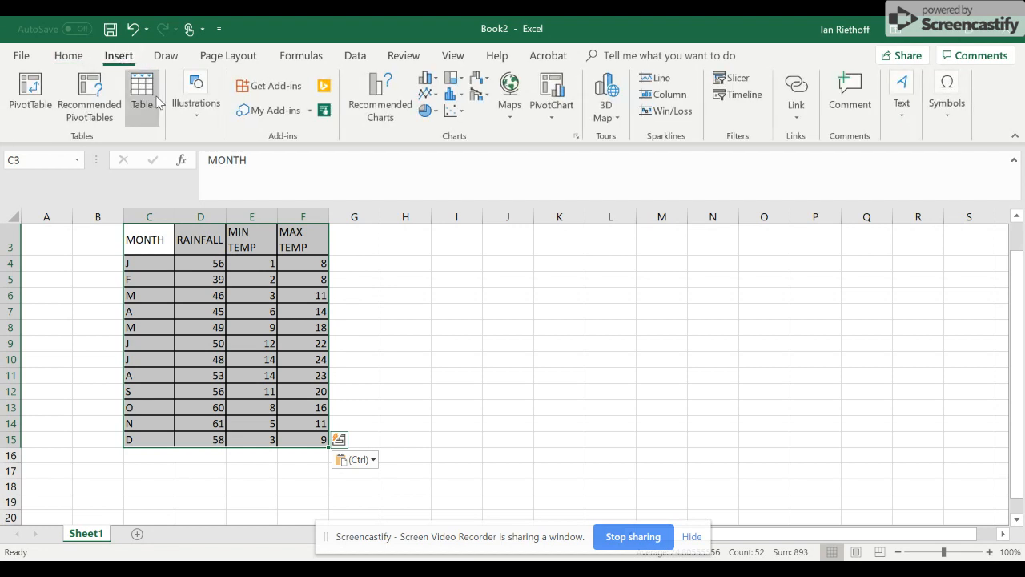
pyautogui.moveTo(379, 97)
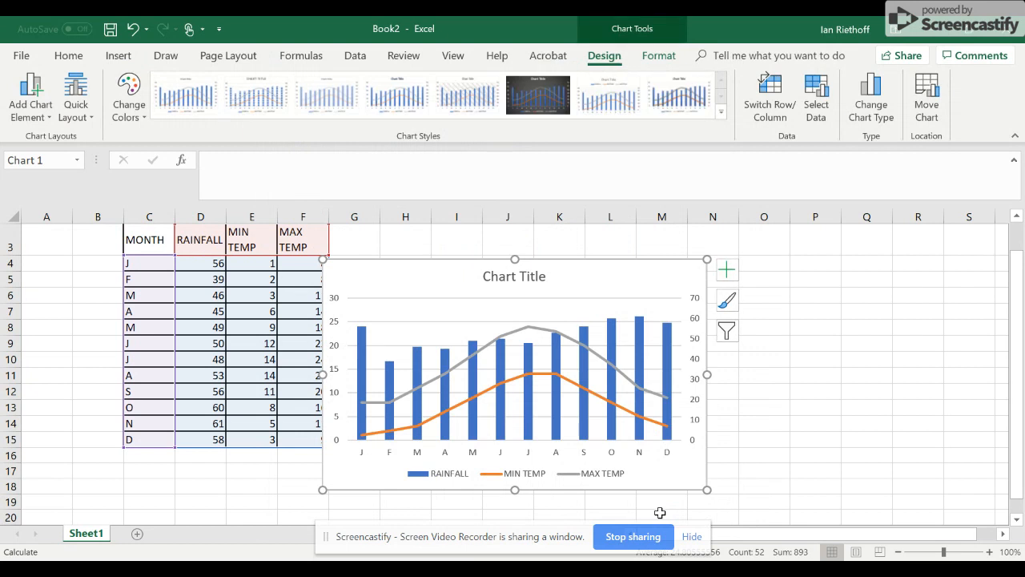
pyautogui.moveTo(657, 404)
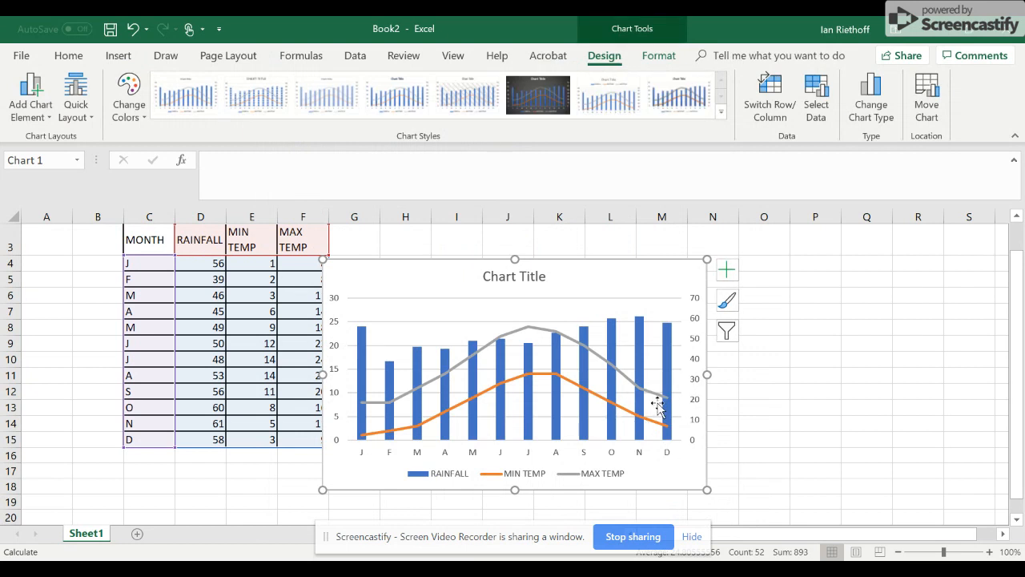
pyautogui.moveTo(617, 416)
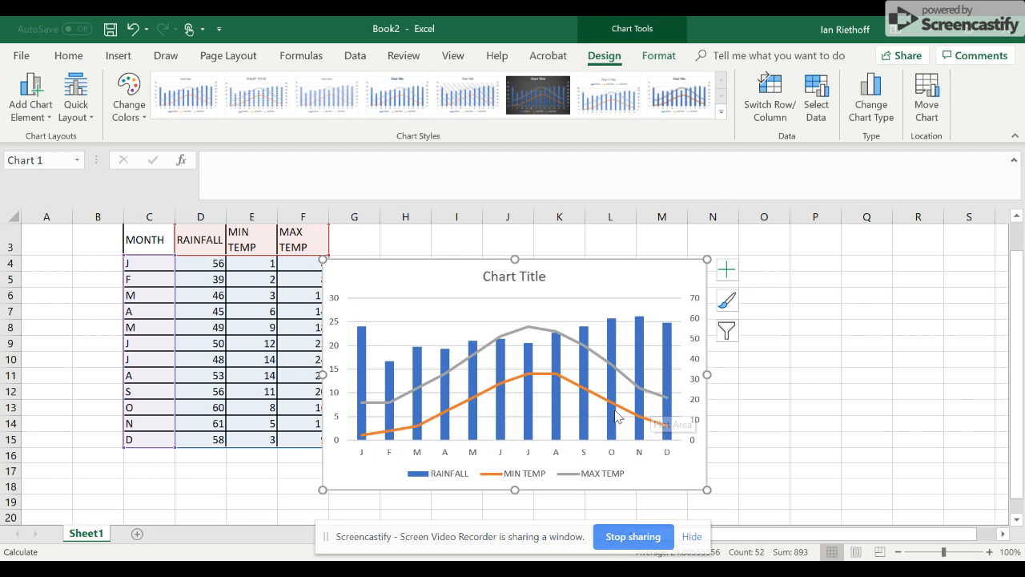
pyautogui.moveTo(589, 427)
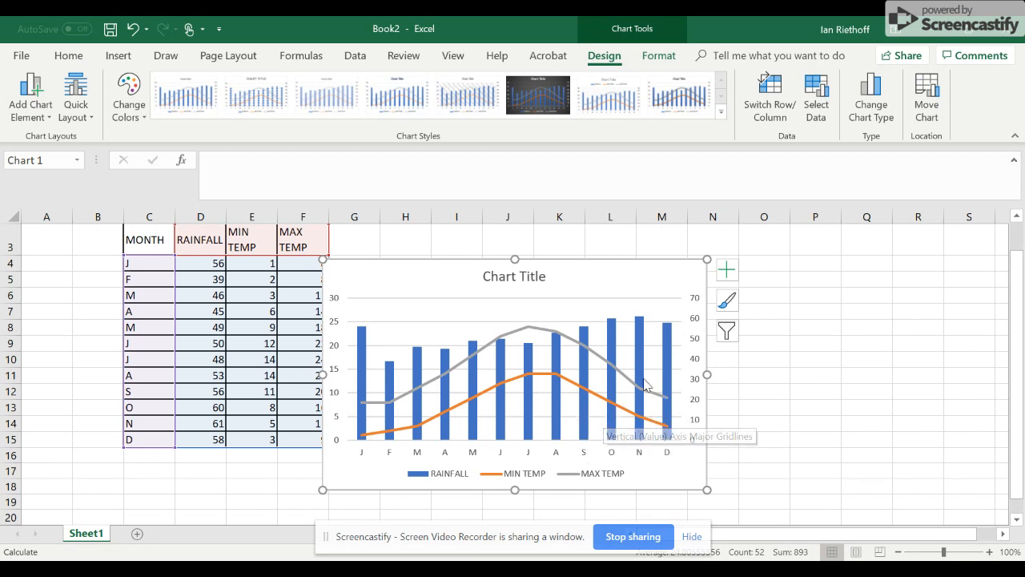
pyautogui.moveTo(697, 381)
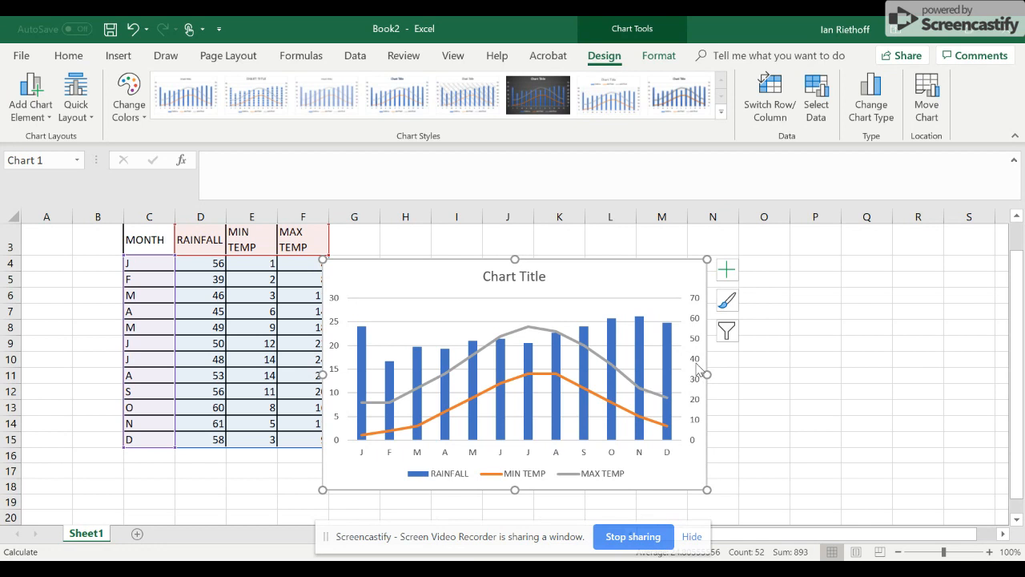
# Set the secondary axis bounds to minimum -10 and maximum 150 in Format Axis.
pyautogui.rightClick(697, 370)
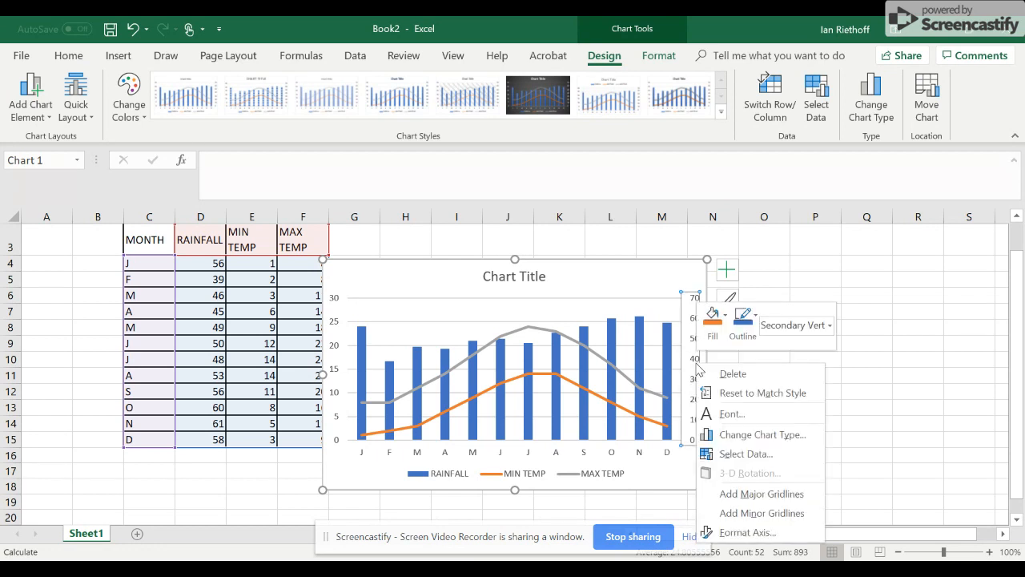
pyautogui.moveTo(747, 455)
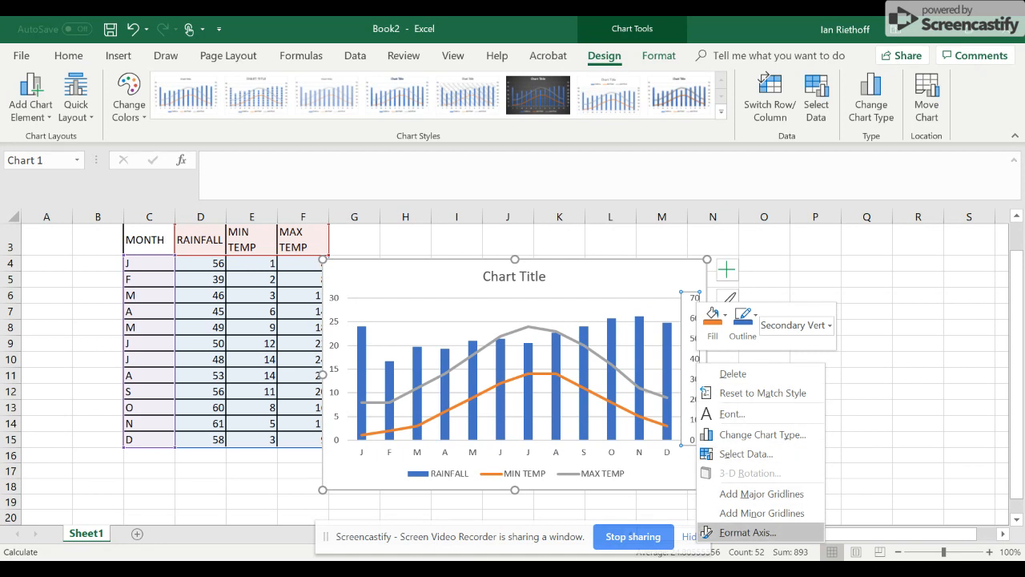
pyautogui.click(747, 532)
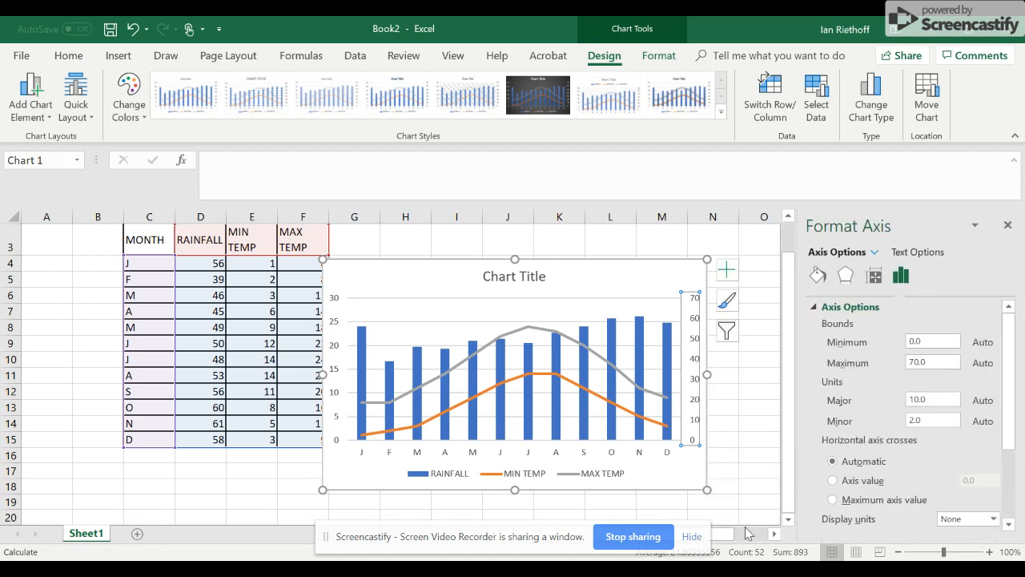
pyautogui.moveTo(836, 343)
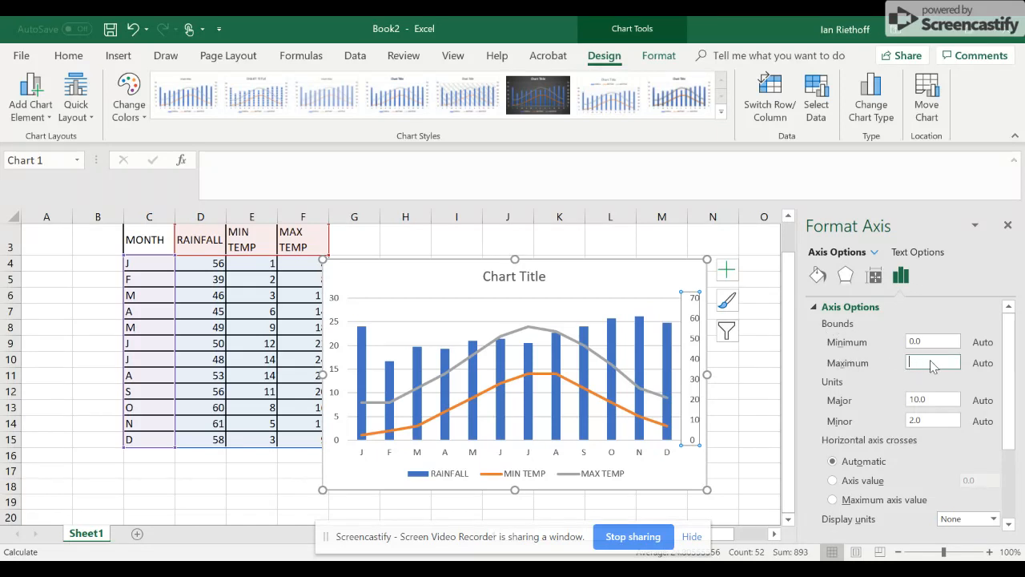
pyautogui.write('150.0')
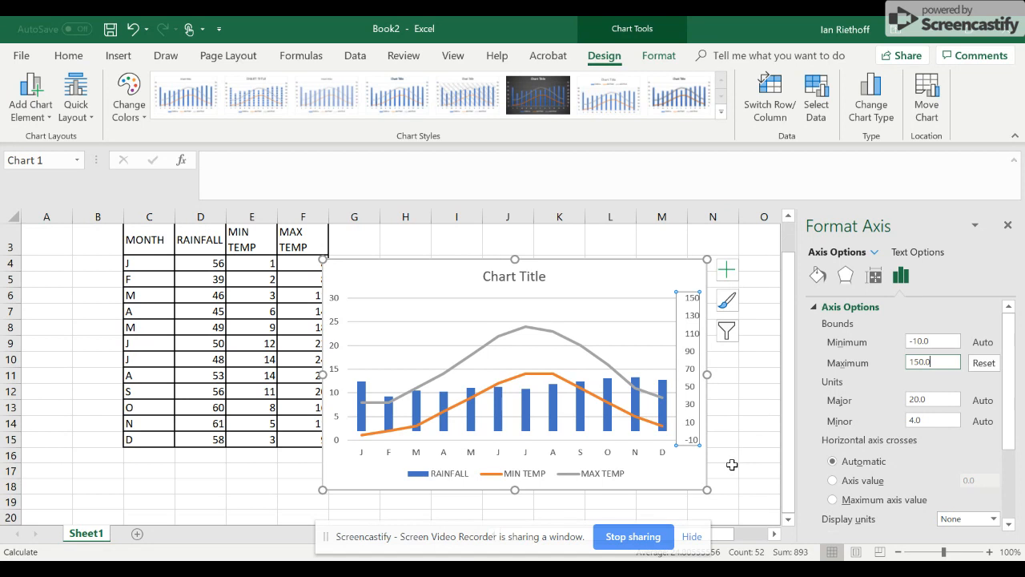
pyautogui.moveTo(665, 466)
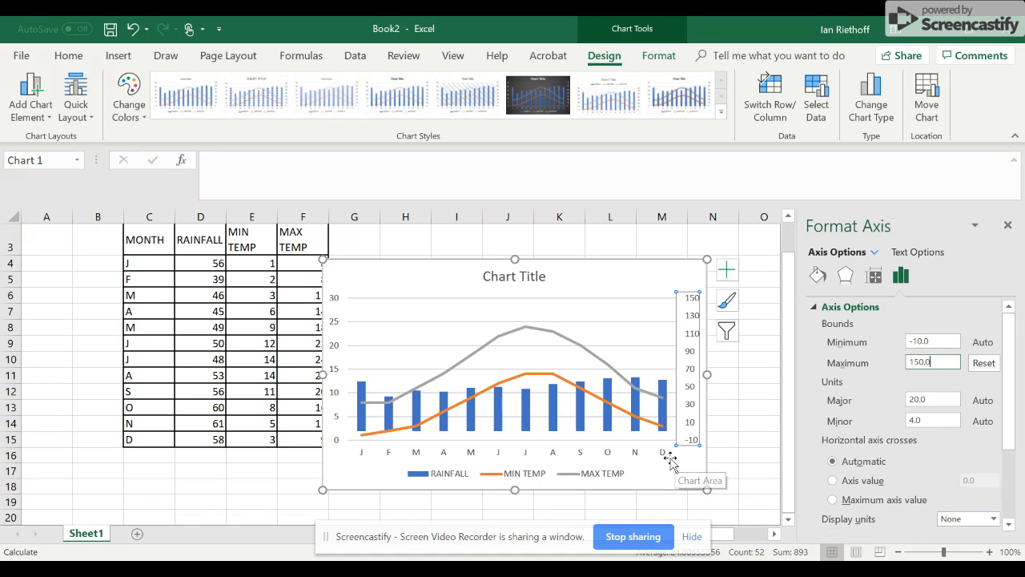
pyautogui.moveTo(634, 432)
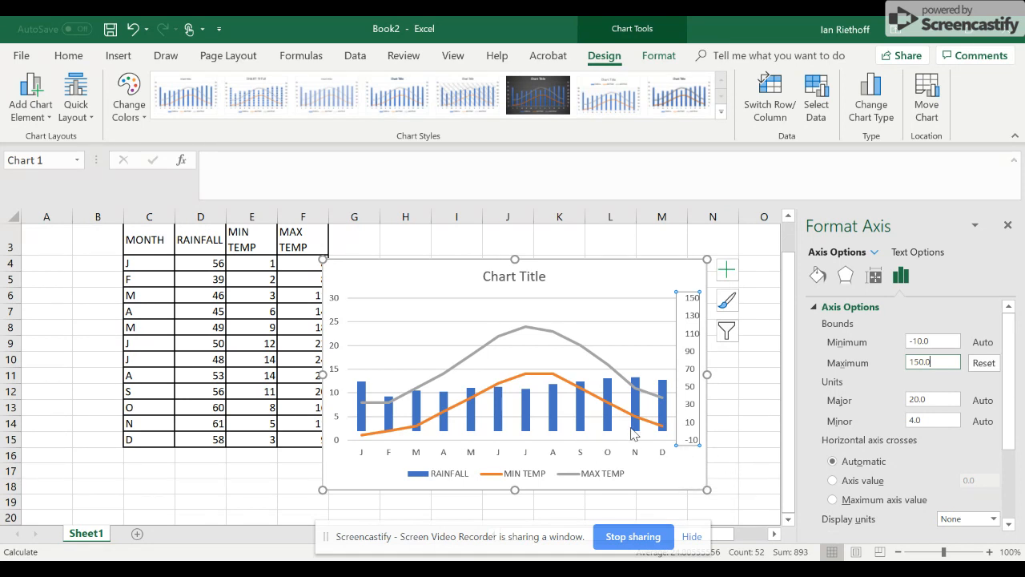
pyautogui.moveTo(633, 433)
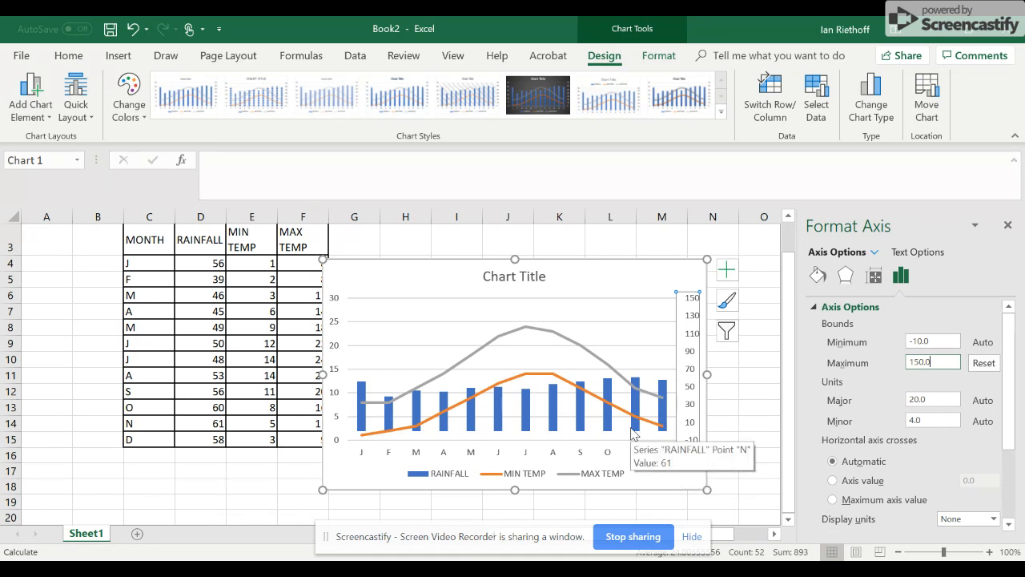
pyautogui.moveTo(426, 349)
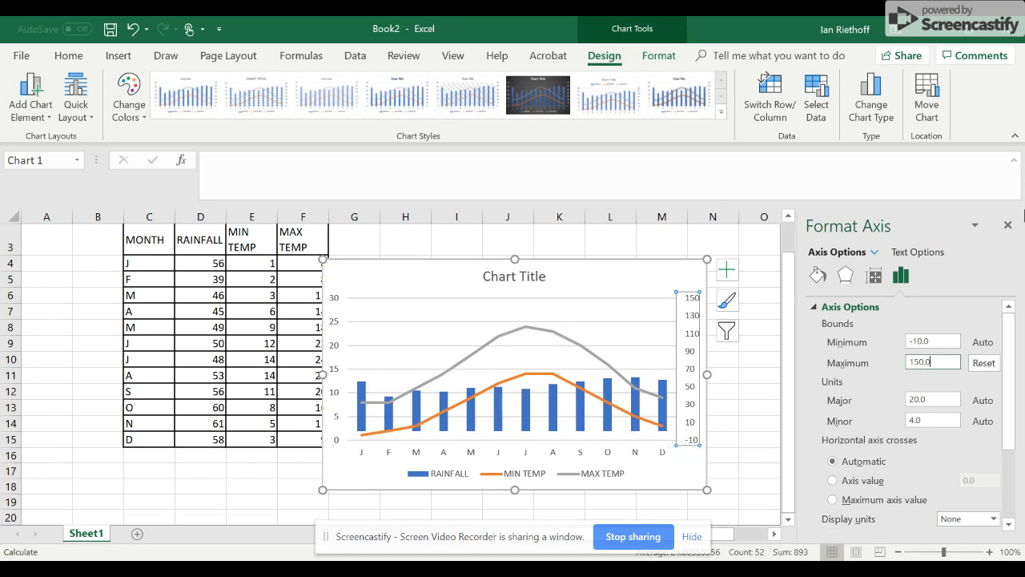
# Add a primary horizontal axis title reading 'Rainfall'.
pyautogui.click(1008, 225)
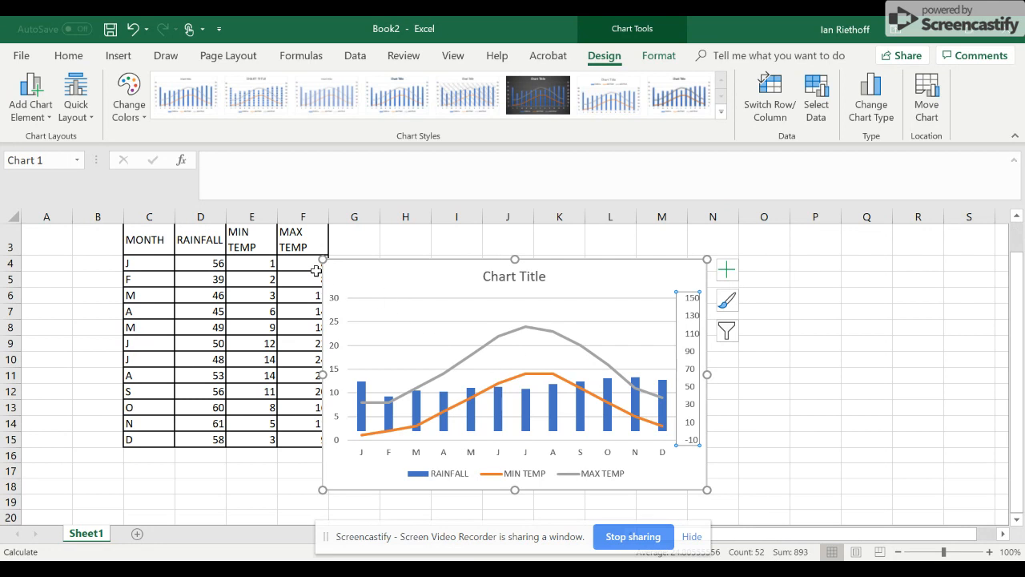
pyautogui.moveTo(29, 97)
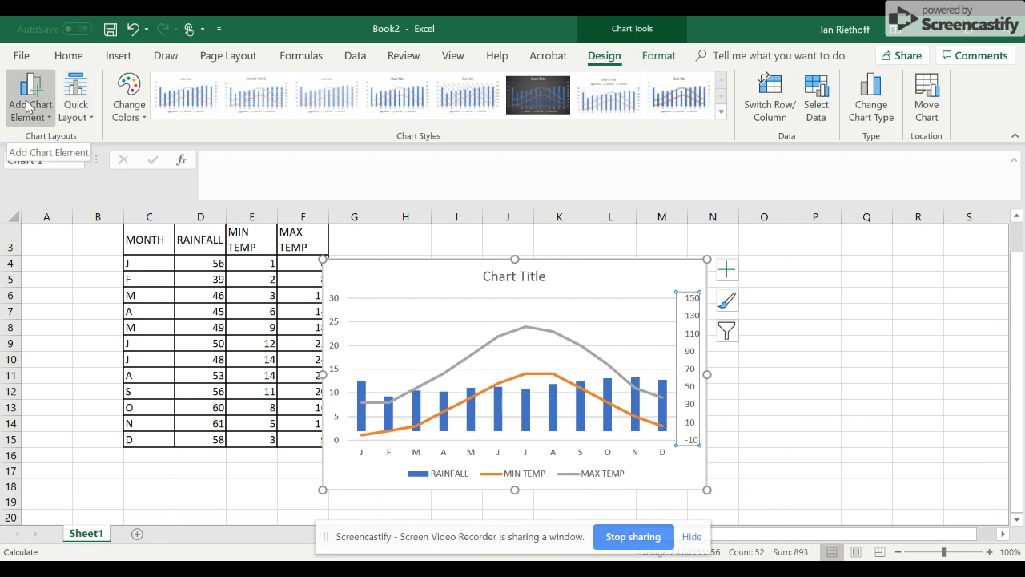
pyautogui.click(29, 94)
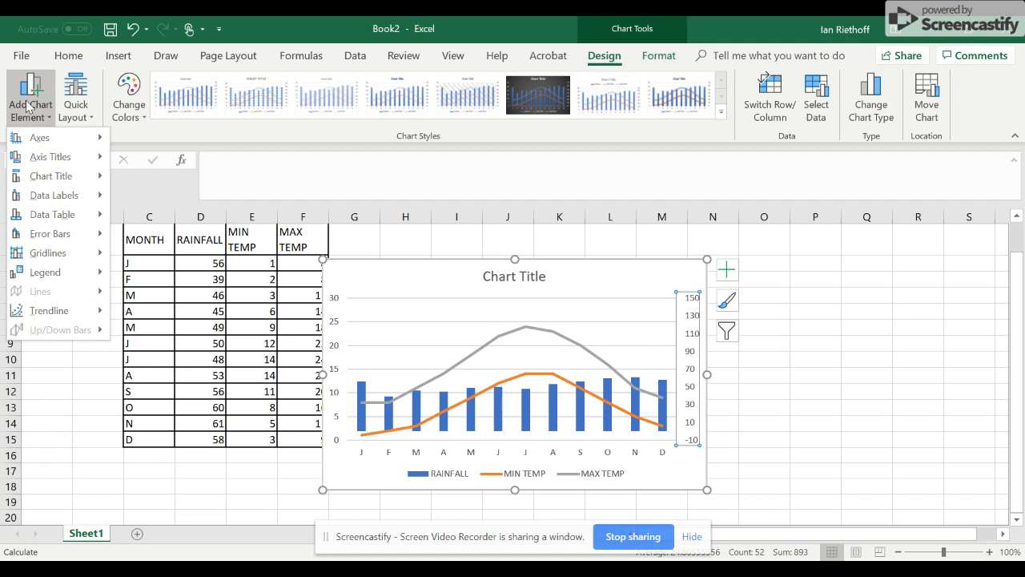
pyautogui.click(51, 157)
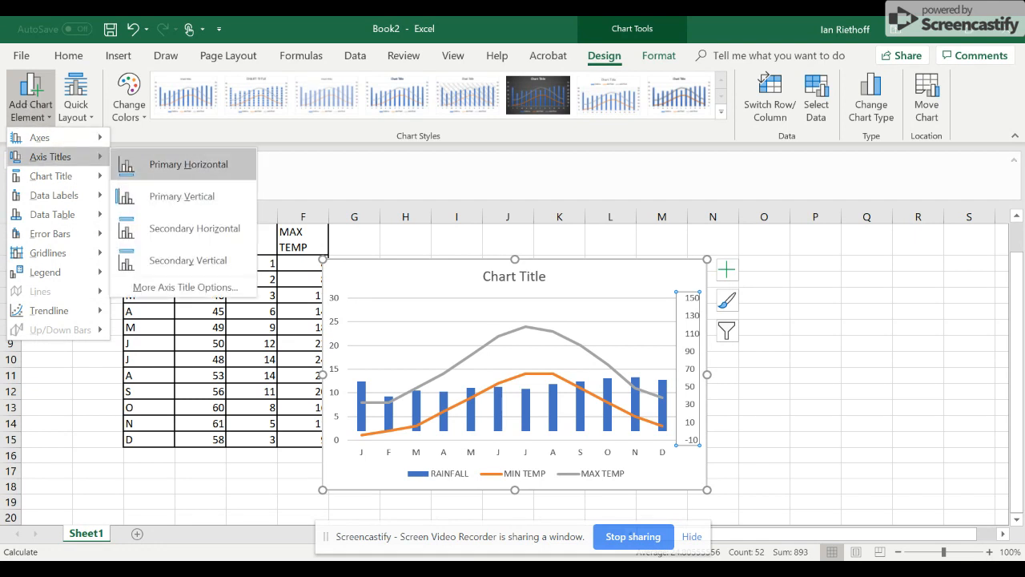
pyautogui.click(189, 163)
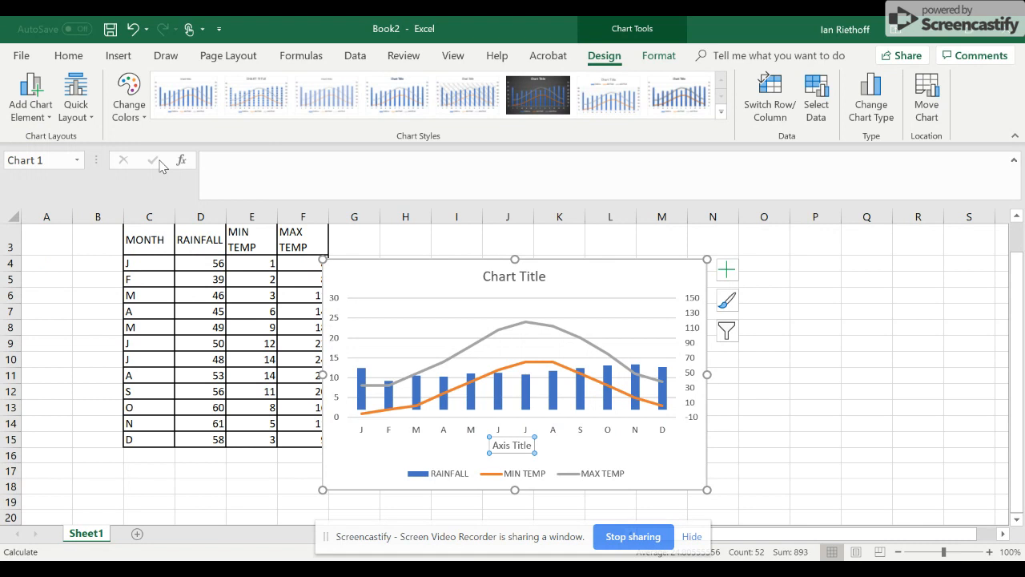
pyautogui.write('Rainfall')
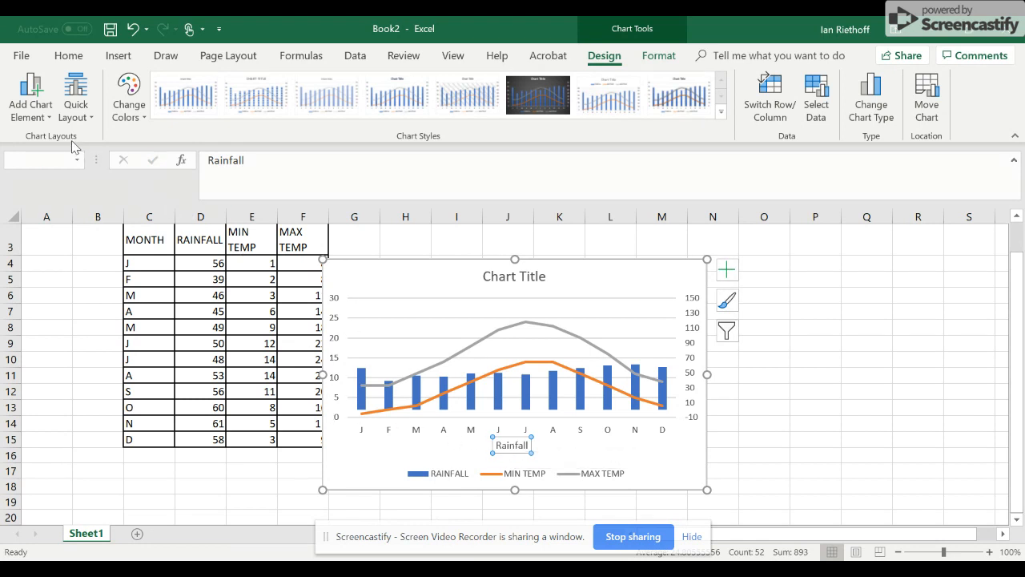
# Add a primary vertical axis title reading 'Temperature (C)'.
pyautogui.click(31, 96)
pyautogui.write('T')
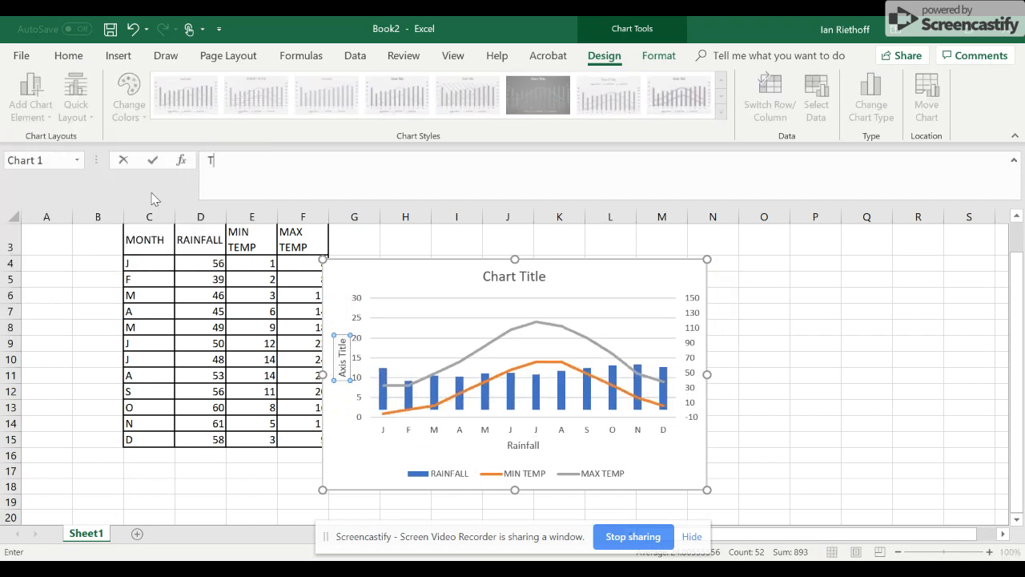
pyautogui.write('emperature C')
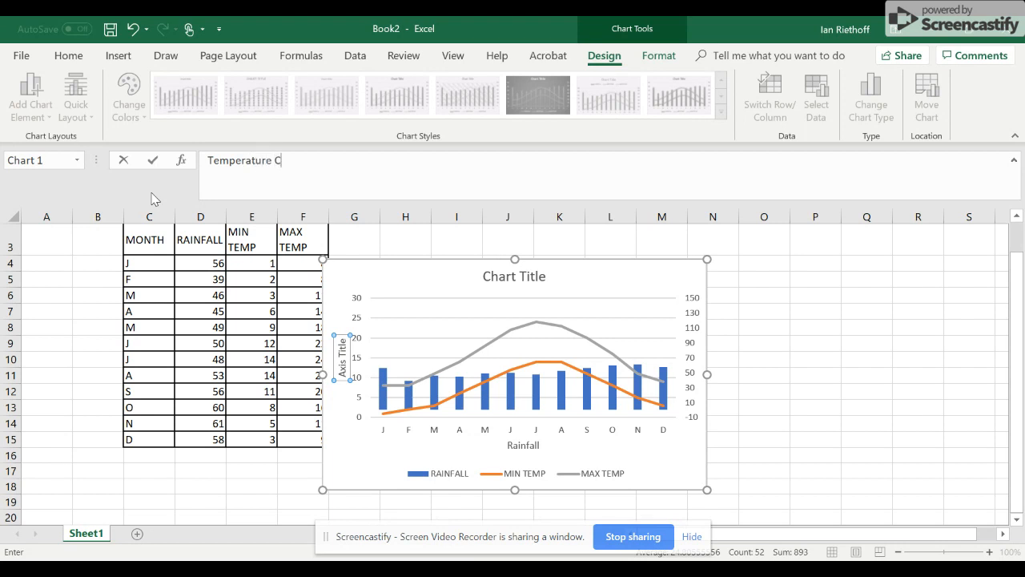
pyautogui.write('e')
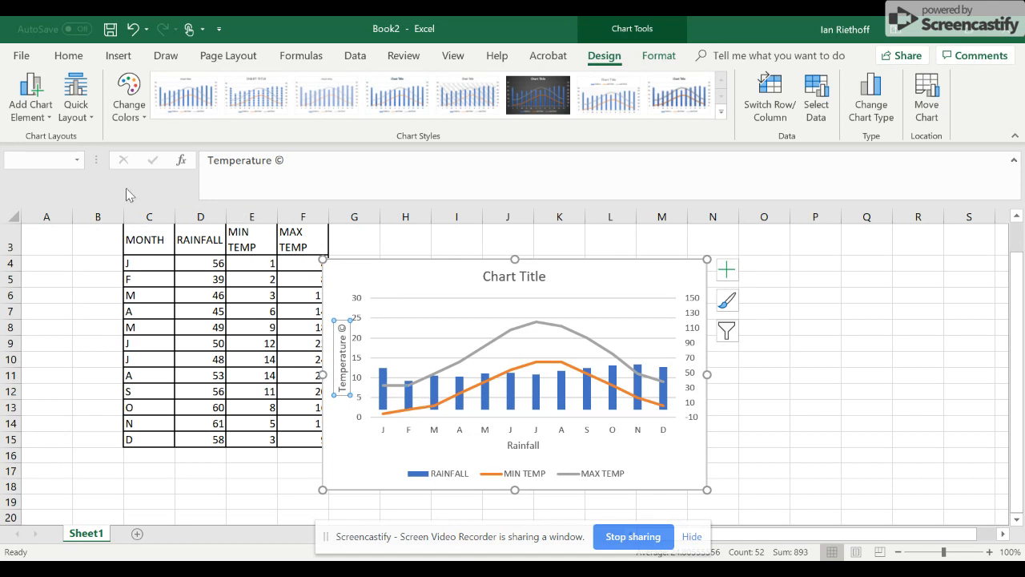
# Add a secondary vertical axis title reading 'Rainfall MM'.
pyautogui.click(29, 96)
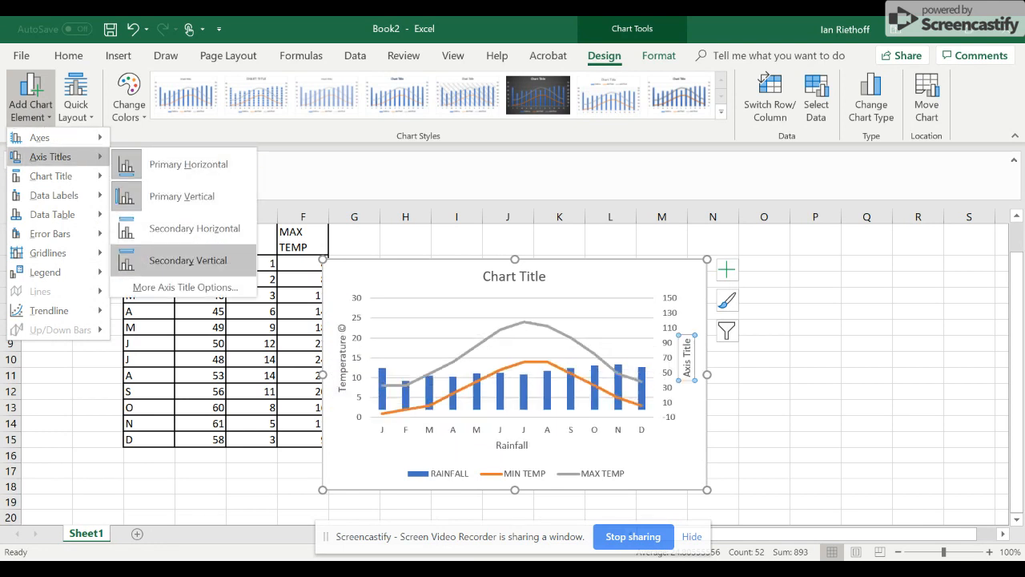
pyautogui.click(187, 260)
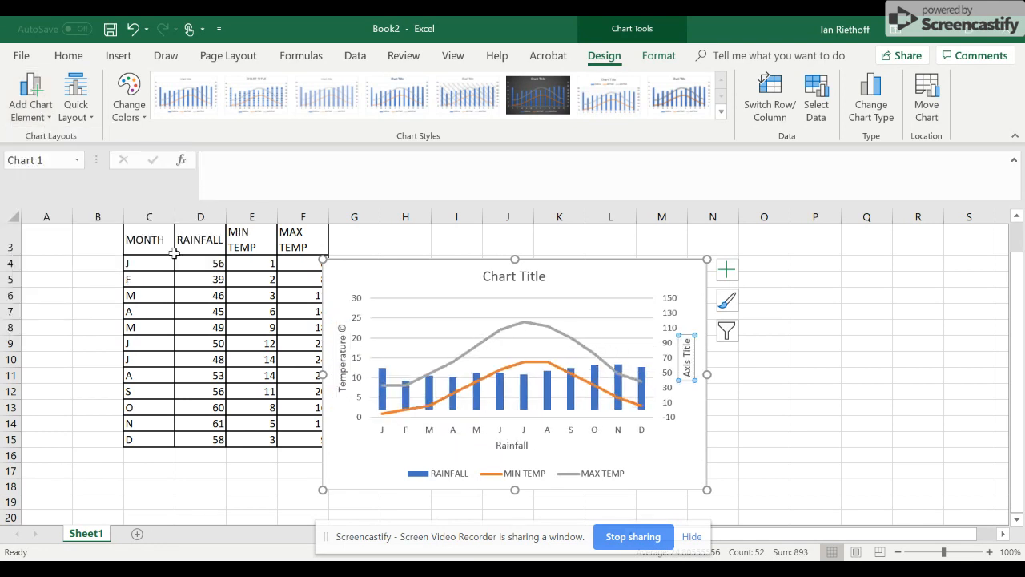
pyautogui.write('Rainfall')
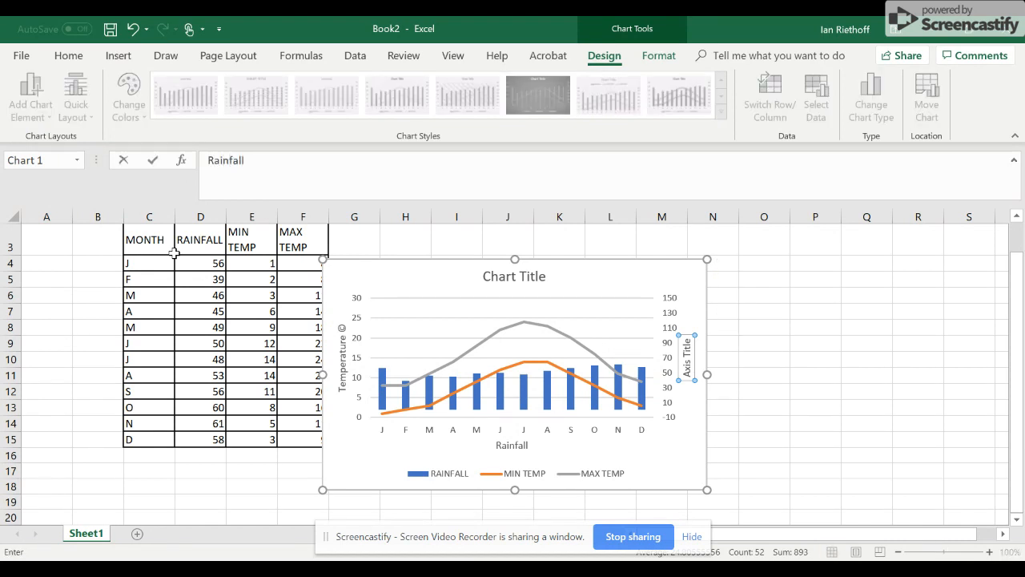
pyautogui.write('MM')
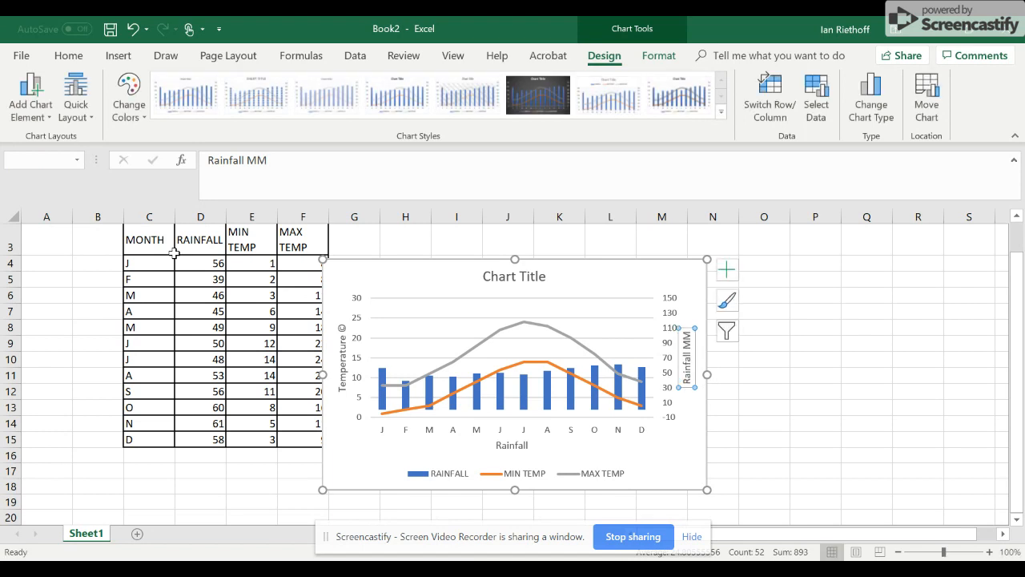
pyautogui.click(29, 96)
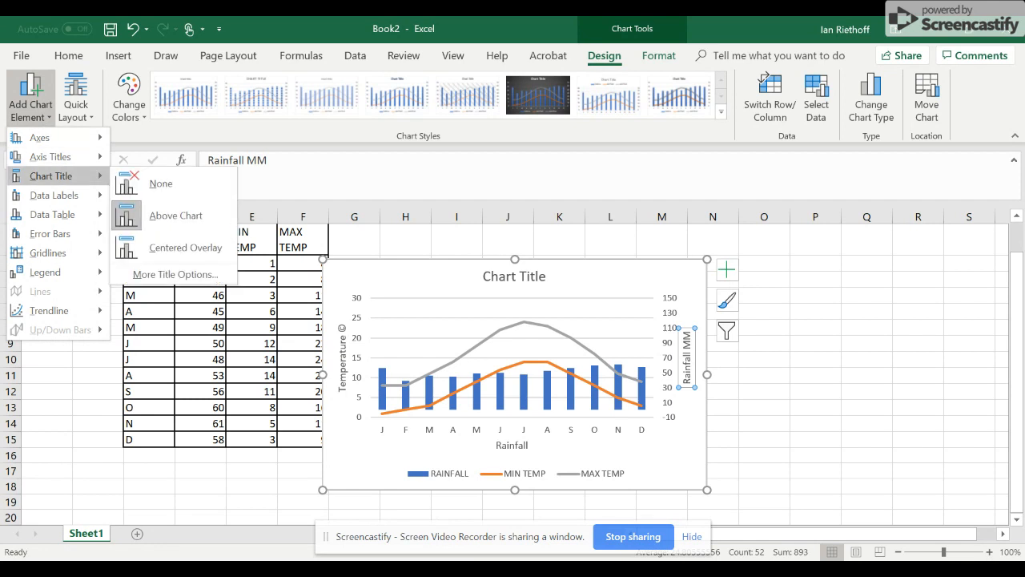
# Change the chart title to 'London Climate Graph'.
pyautogui.click(176, 215)
pyautogui.write('London Climate')
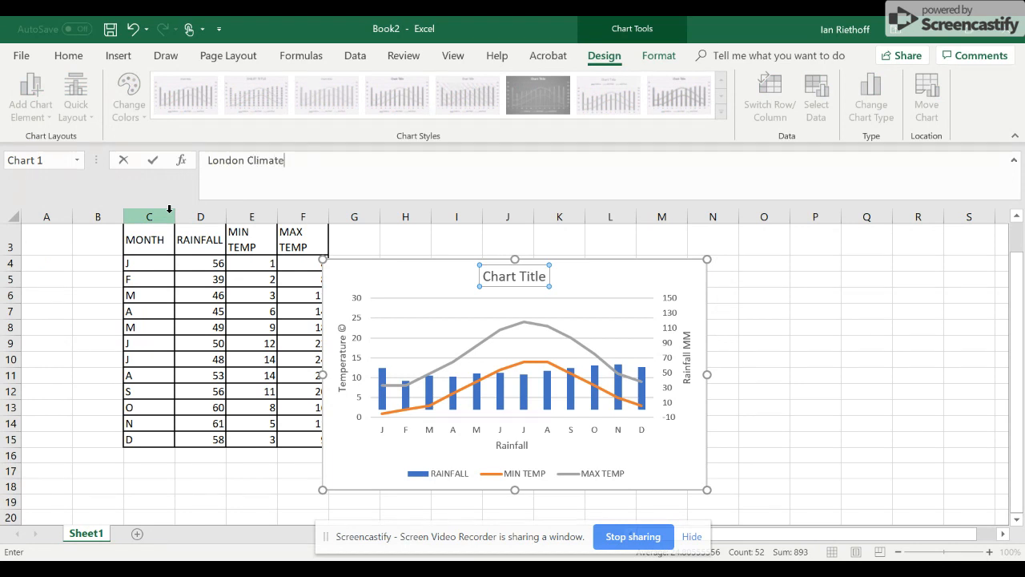
pyautogui.write('Graph')
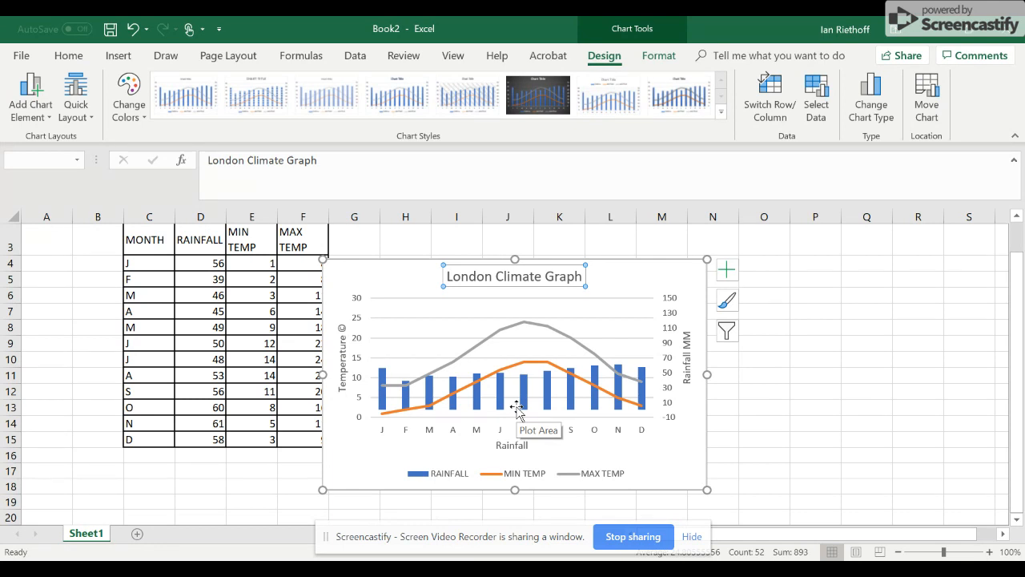
pyautogui.moveTo(587, 482)
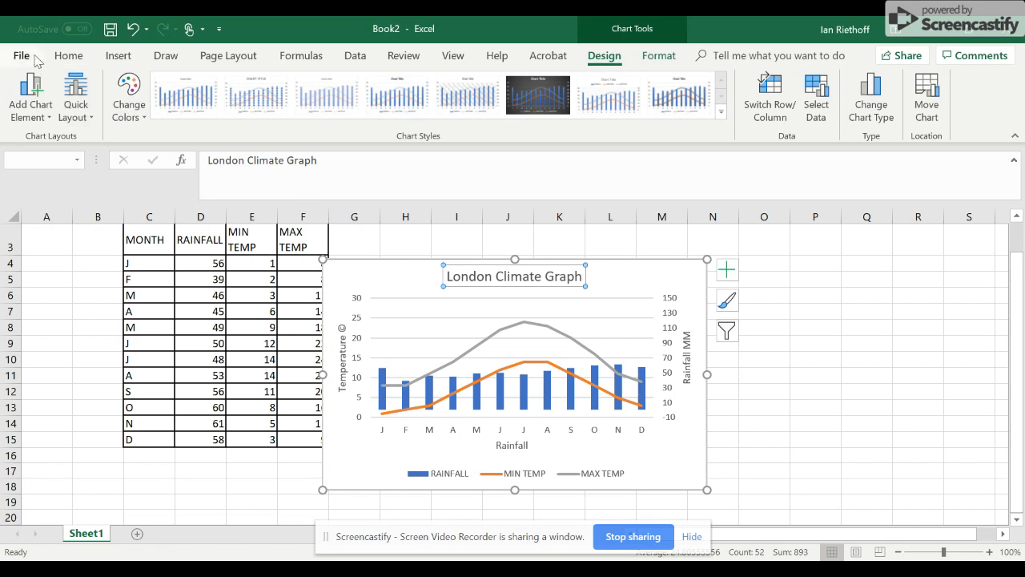
pyautogui.moveTo(43, 63)
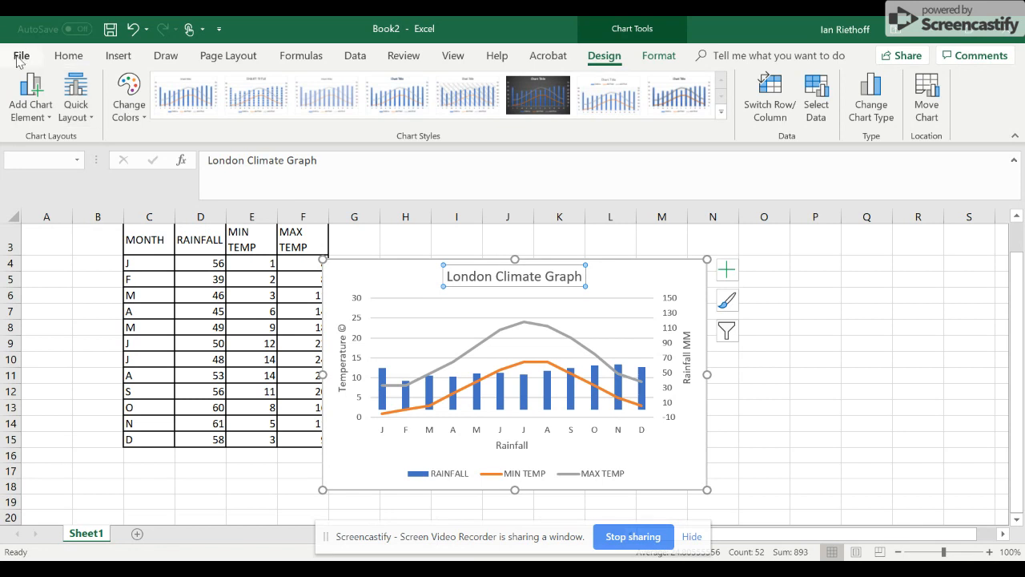